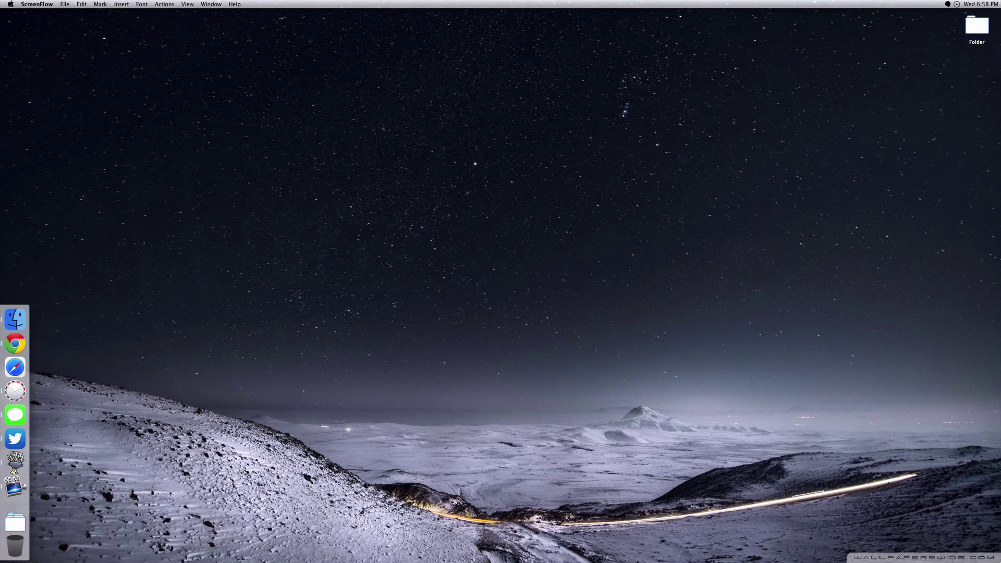
pyautogui.moveTo(970, 206)
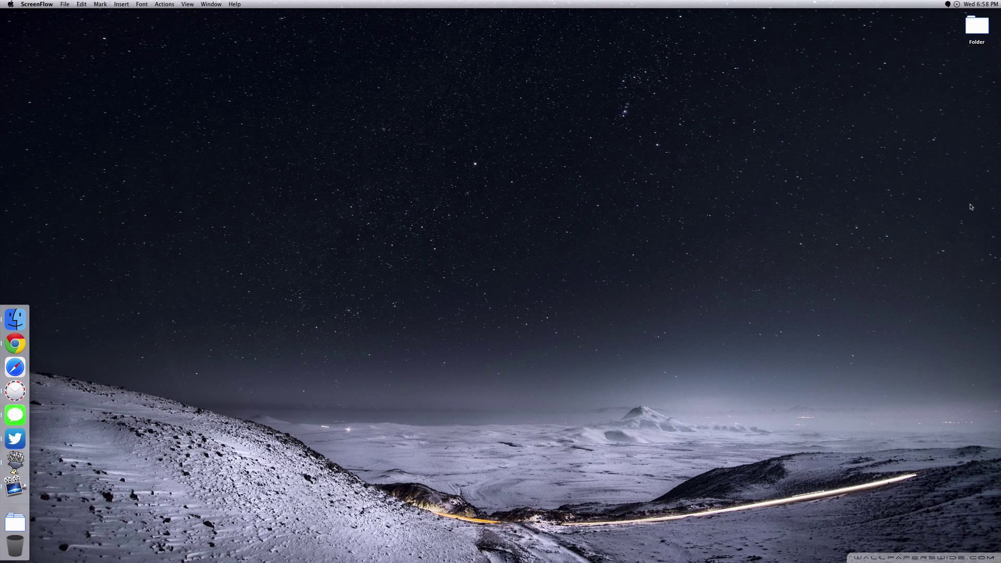
# Open the desktop Folder, preview Item1 and Item3, then reveal Sub-Folder3's three items.
pyautogui.doubleClick(976, 26)
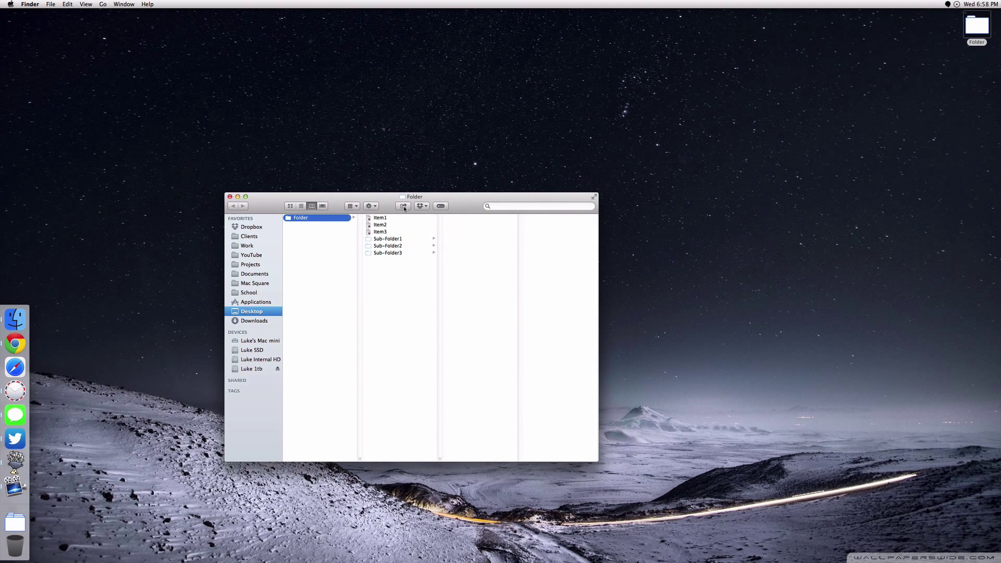
pyautogui.click(380, 218)
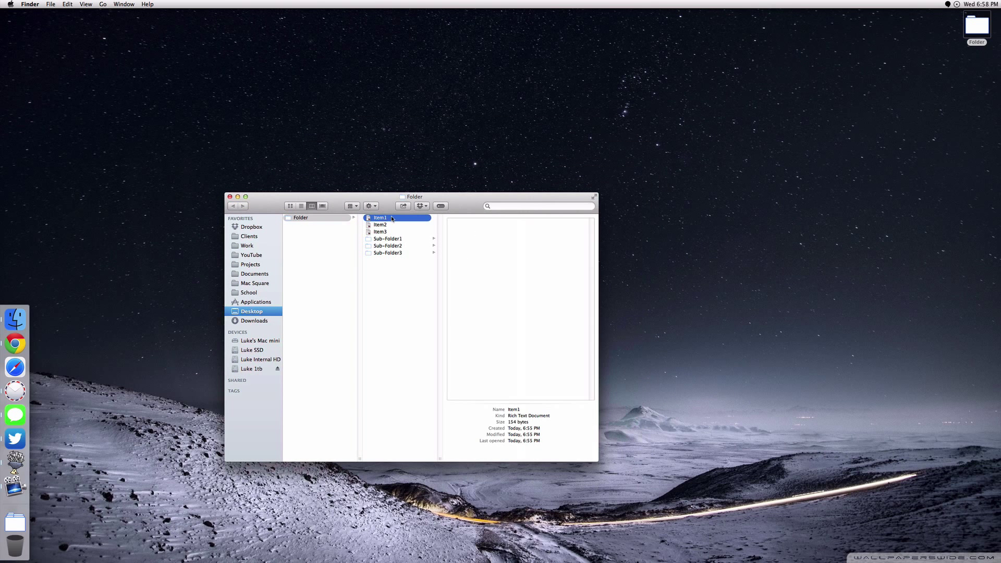
pyautogui.click(380, 231)
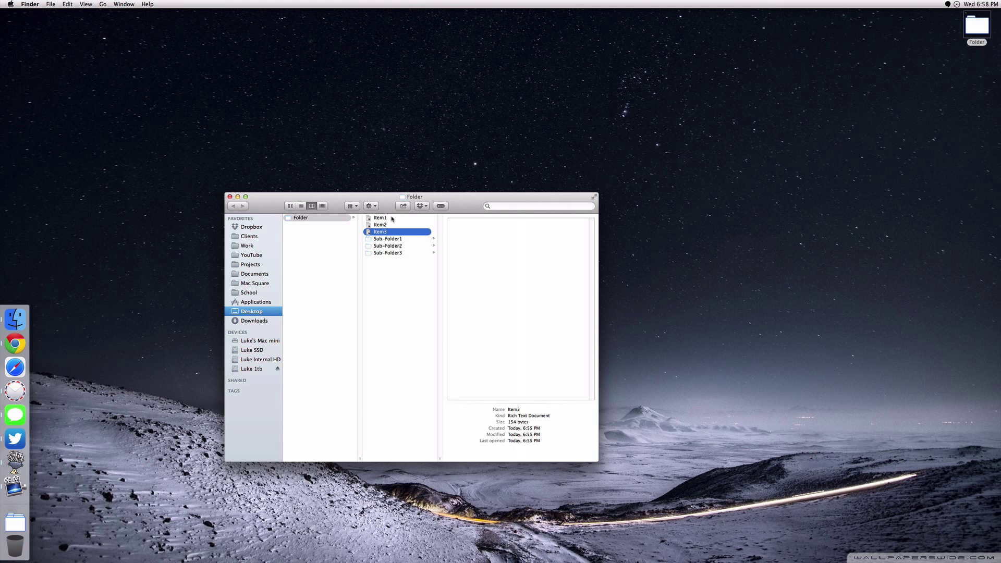
pyautogui.click(388, 252)
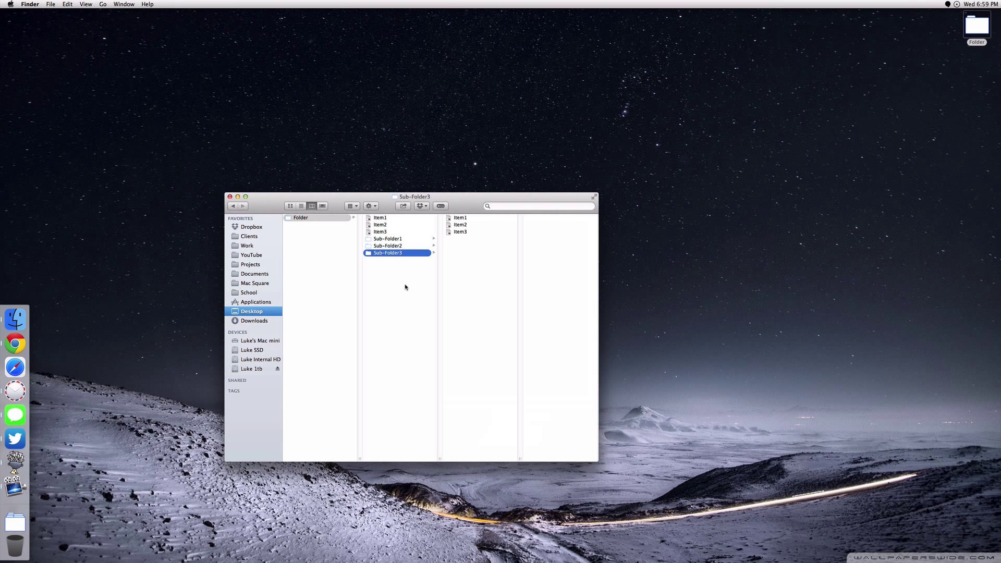
# In a second tab, browse Mac Square's Content, zAudio, zDesign and zImages subfolders.
pyautogui.click(254, 293)
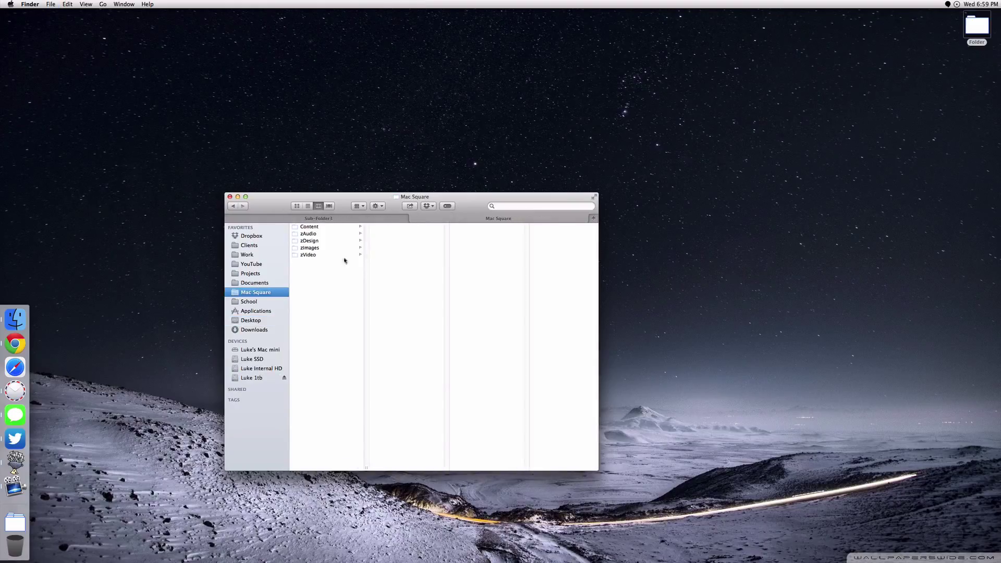
pyautogui.moveTo(350, 275)
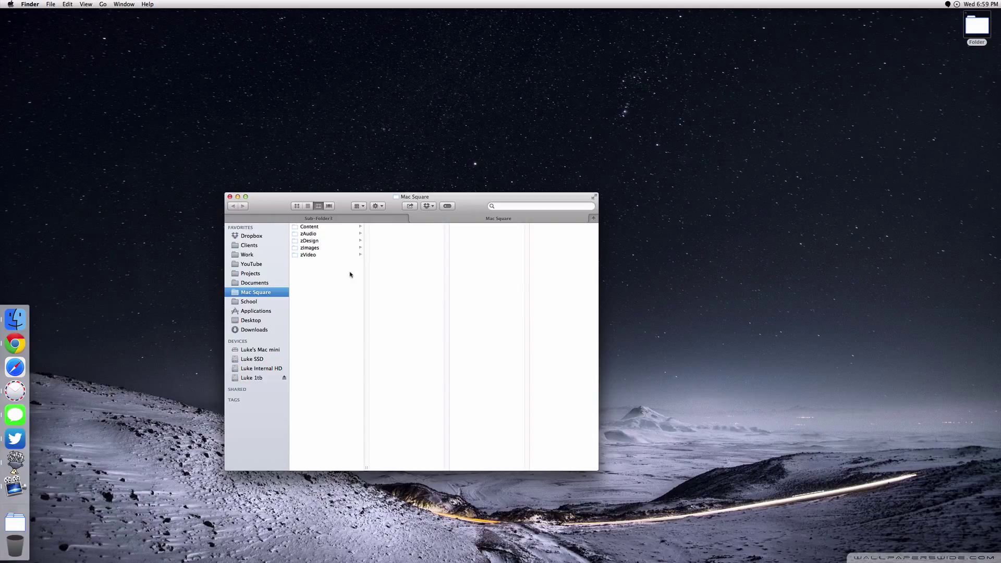
pyautogui.moveTo(323, 228)
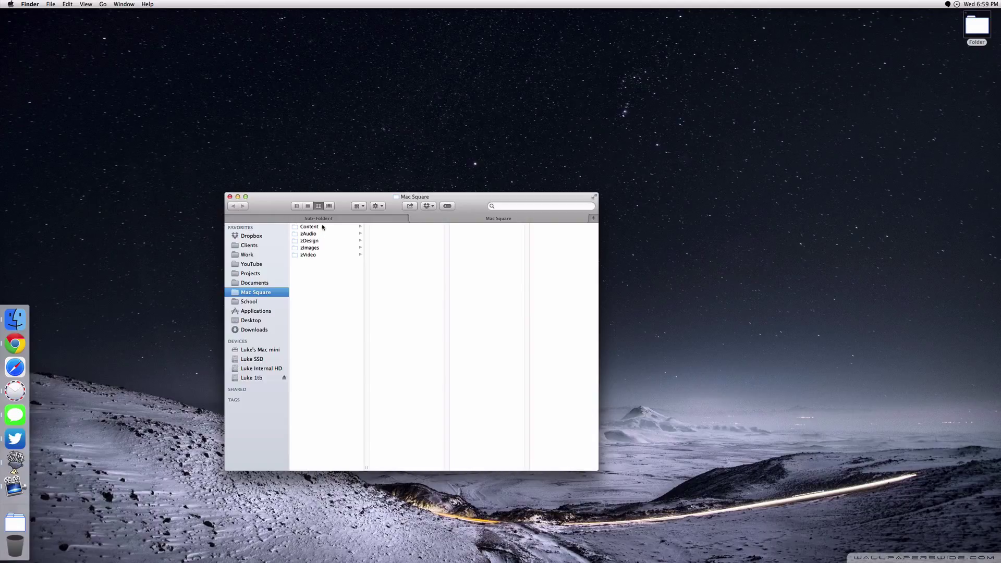
pyautogui.click(309, 227)
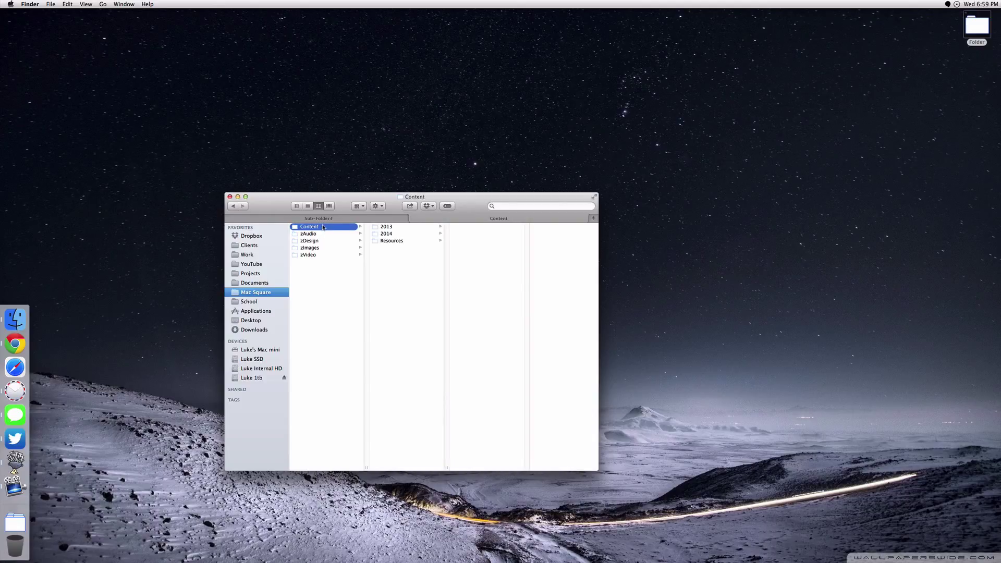
pyautogui.click(308, 233)
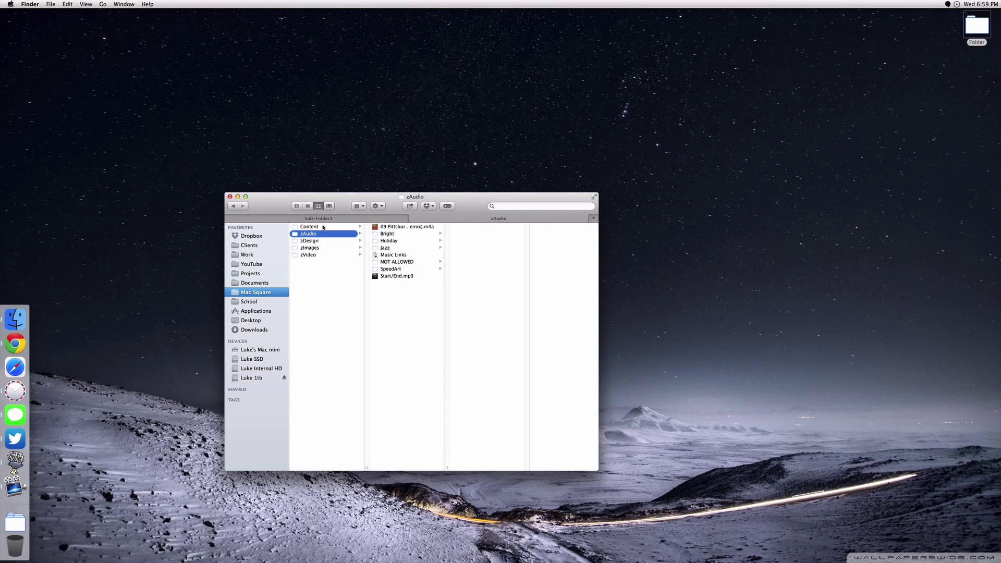
pyautogui.click(310, 241)
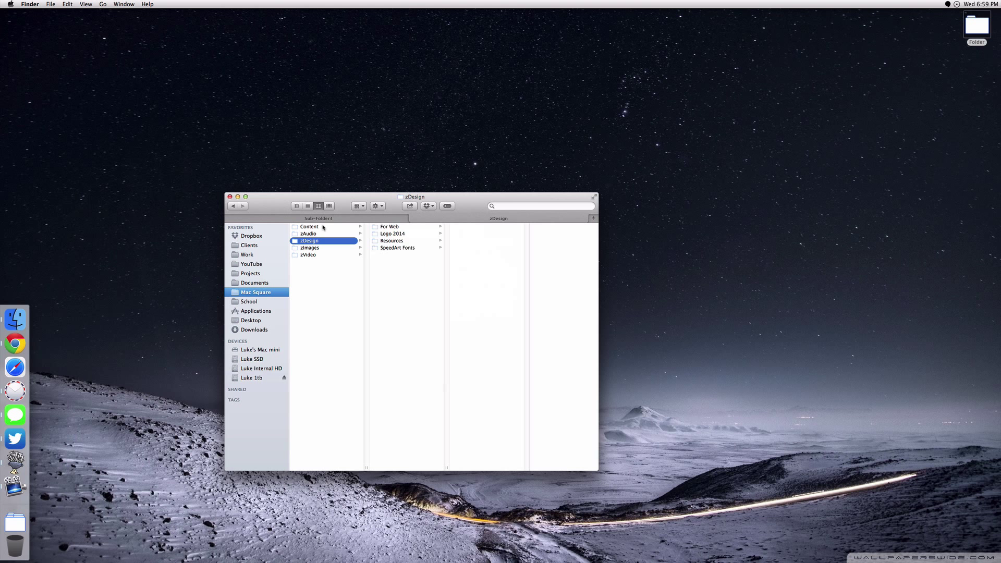
pyautogui.click(310, 248)
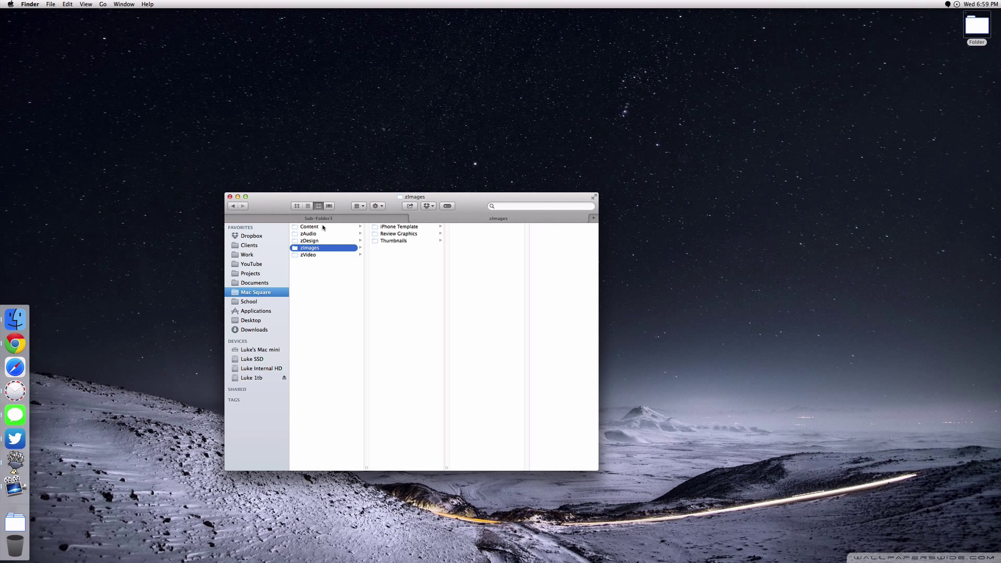
pyautogui.click(309, 255)
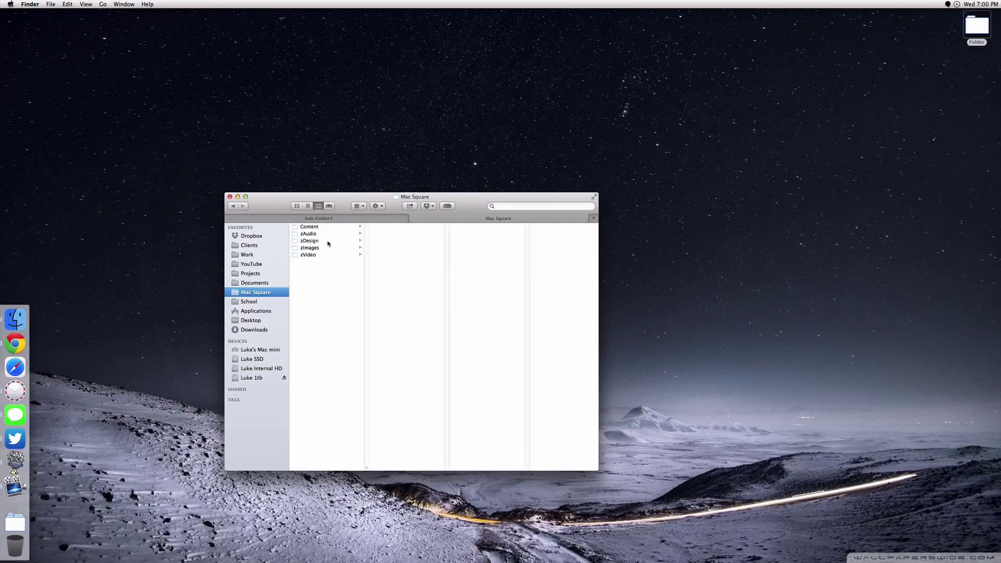
pyautogui.moveTo(309, 234)
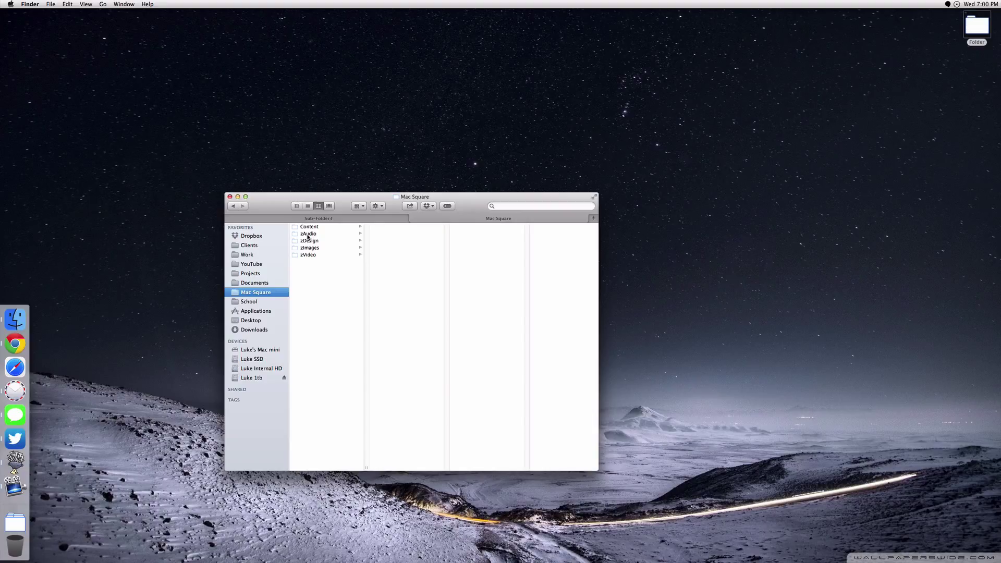
pyautogui.moveTo(307, 257)
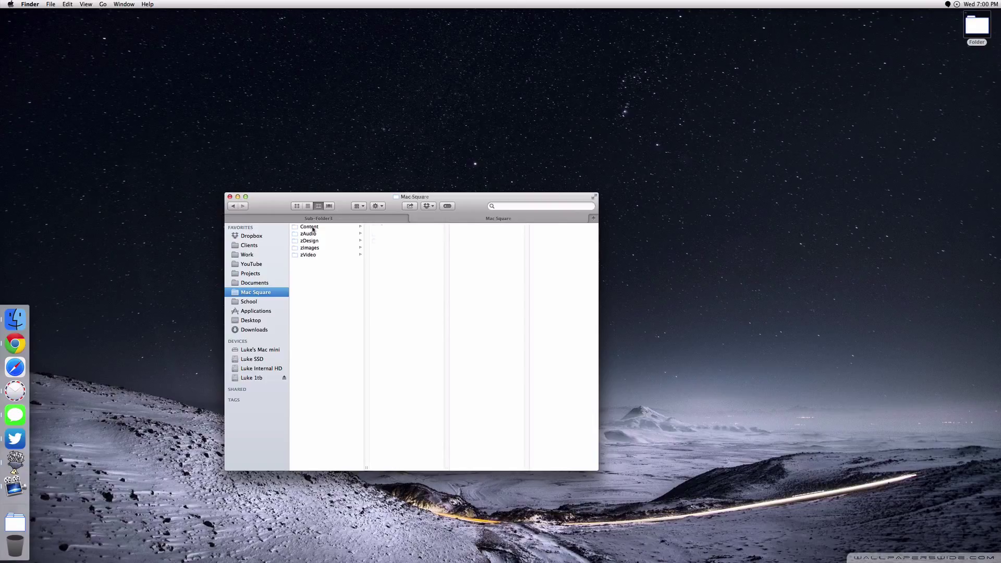
# Drill from Content through 2014 and Tutorials into the Resources folder.
pyautogui.click(310, 227)
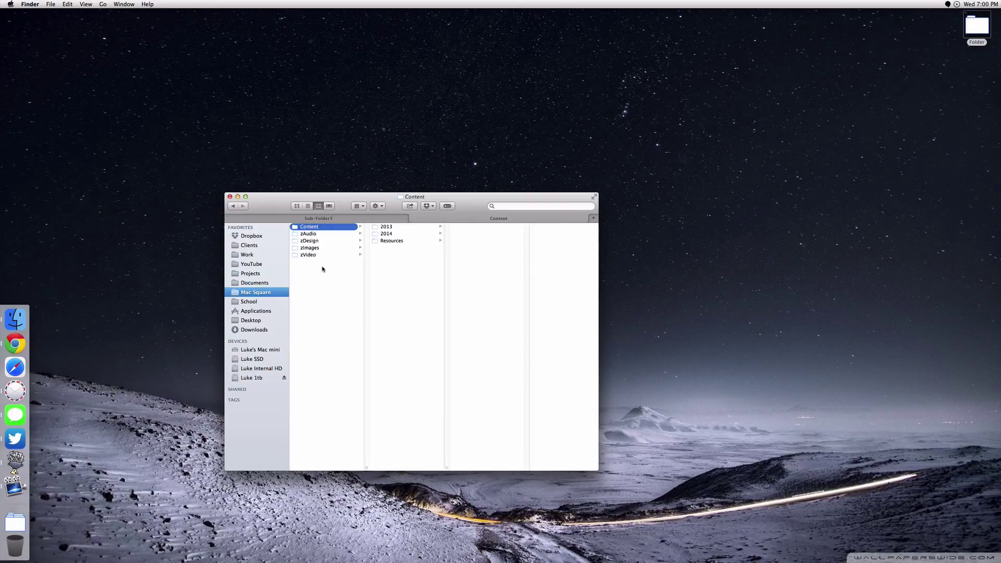
pyautogui.moveTo(318, 241)
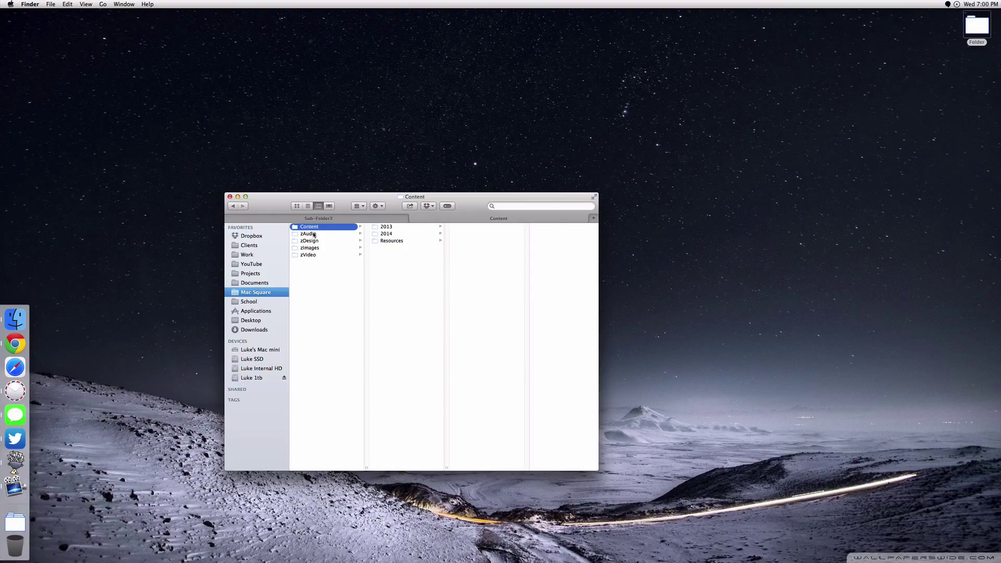
pyautogui.moveTo(320, 261)
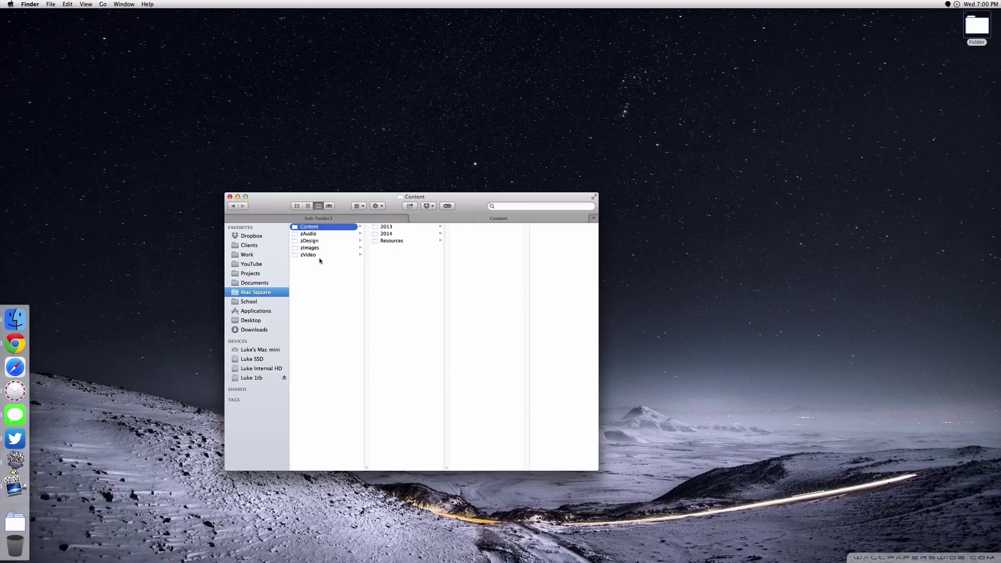
pyautogui.moveTo(345, 236)
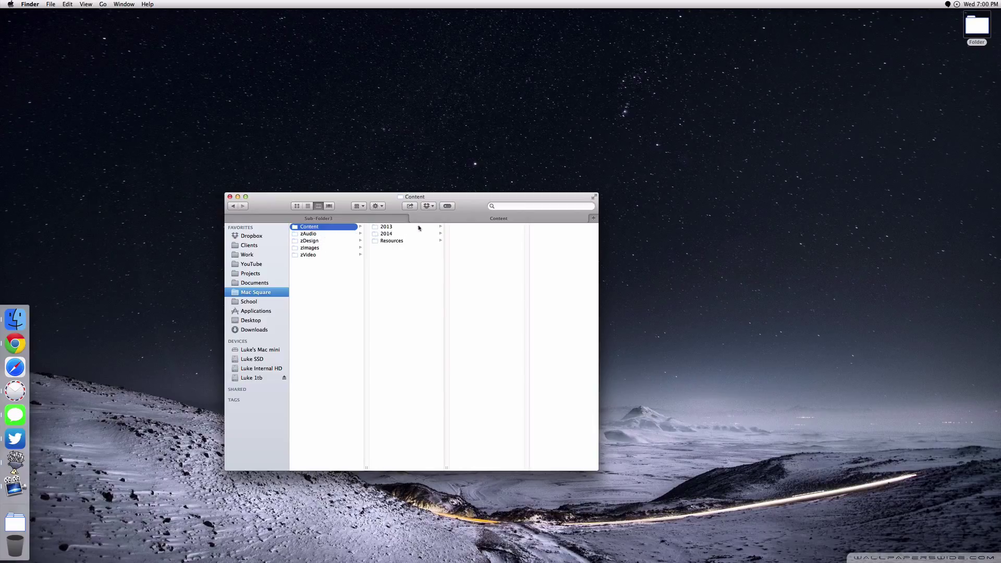
pyautogui.click(461, 248)
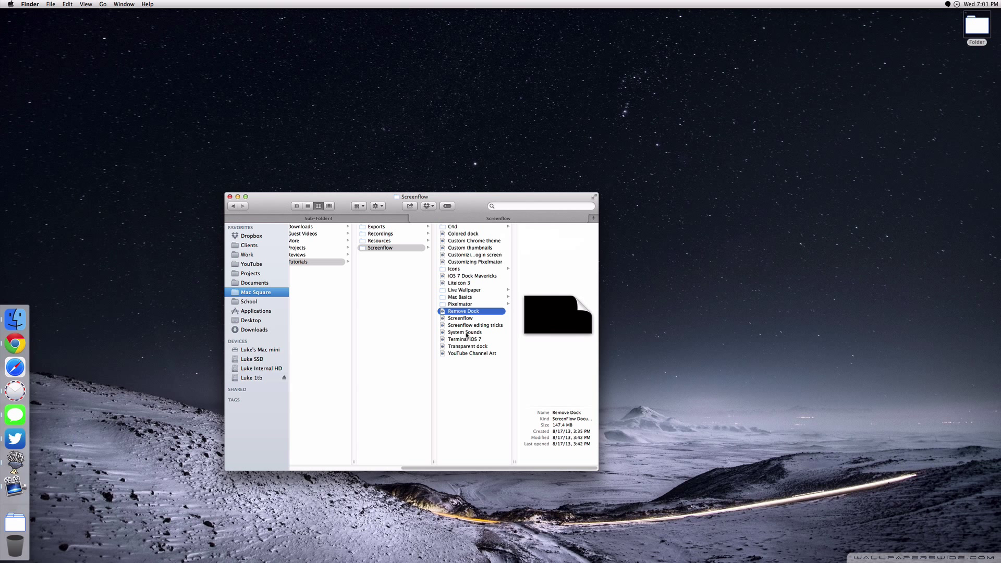
pyautogui.click(379, 241)
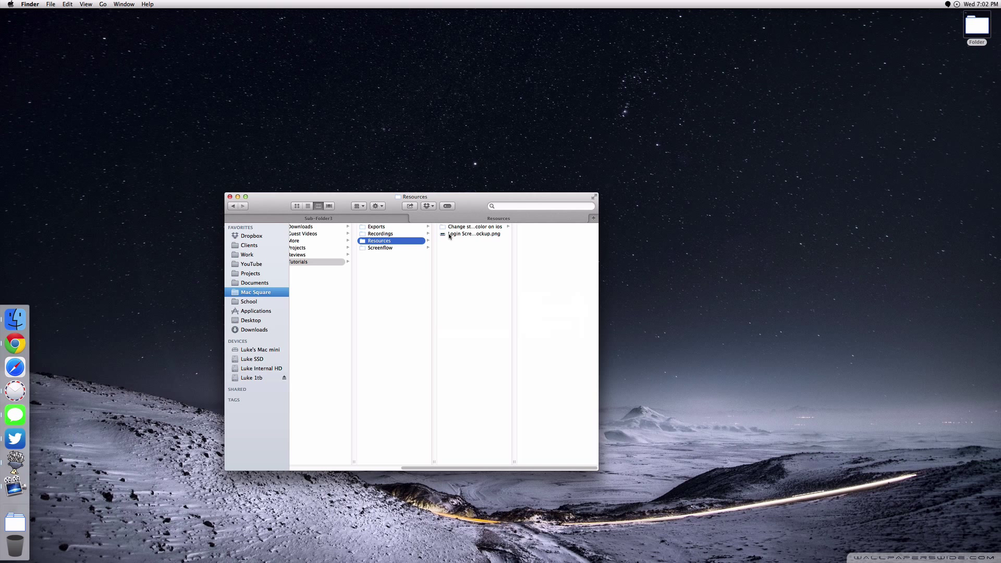
pyautogui.click(473, 234)
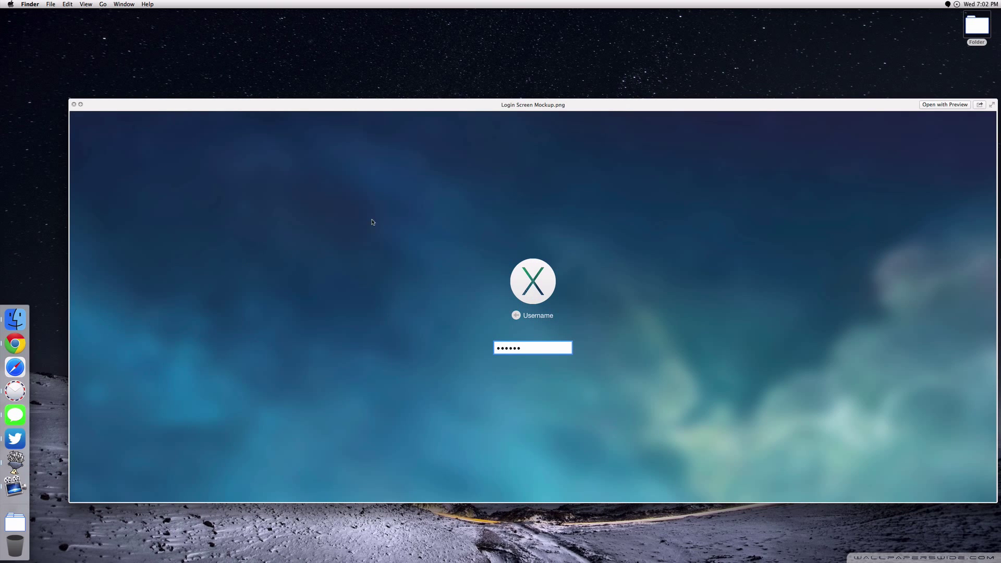
pyautogui.moveTo(458, 333)
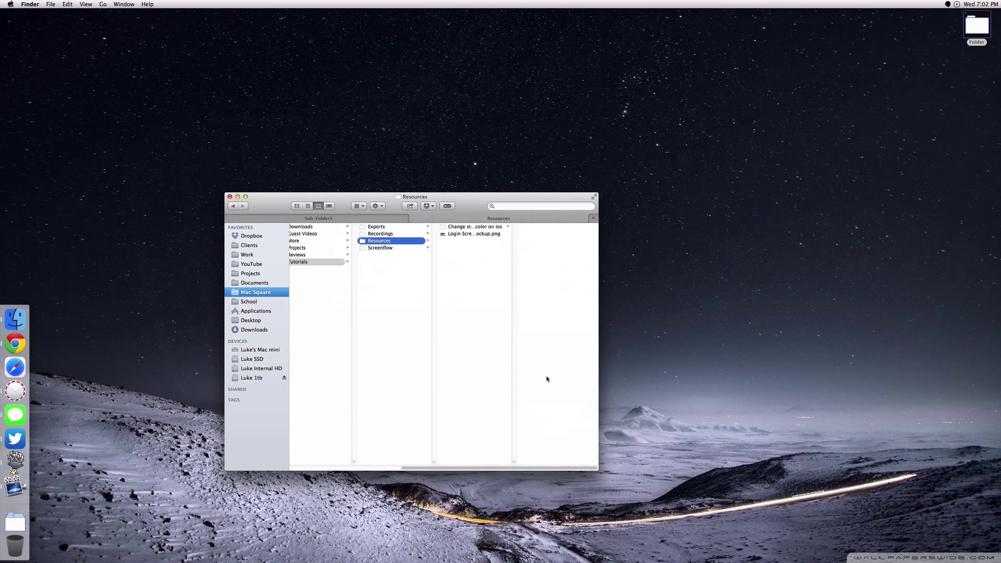
# Browse the four Recordings videos, then return to Mac Square's top level.
pyautogui.click(381, 233)
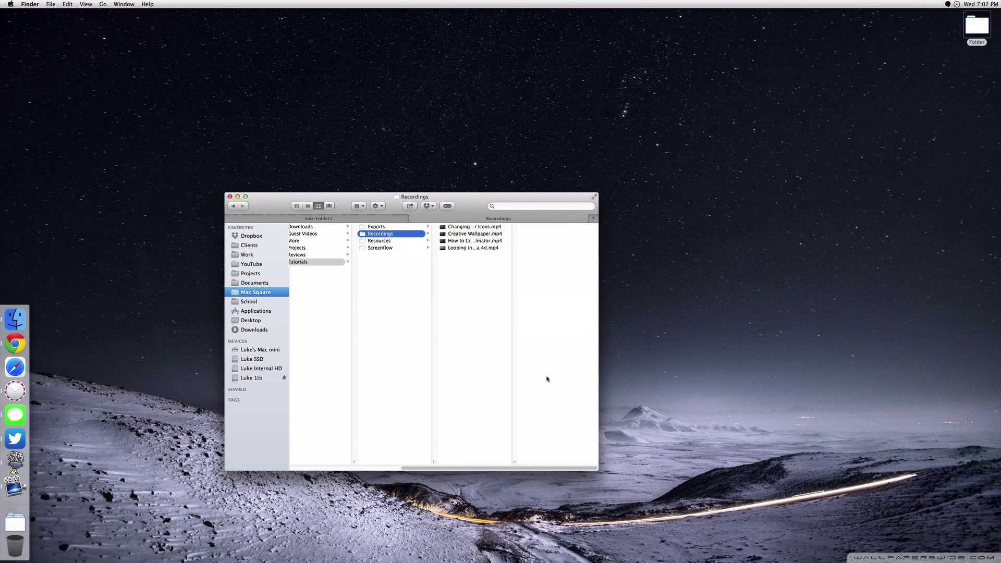
pyautogui.click(376, 226)
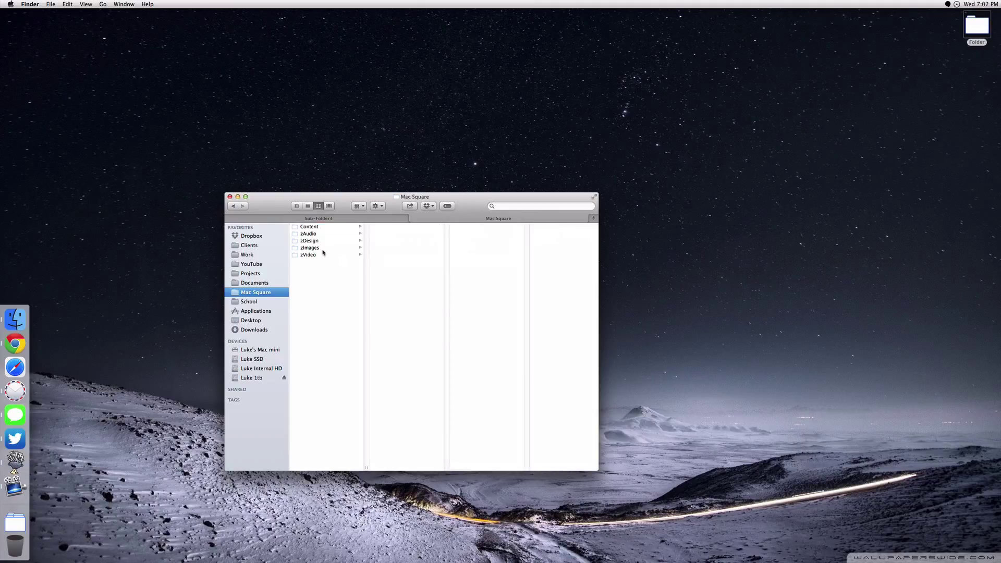
pyautogui.click(309, 255)
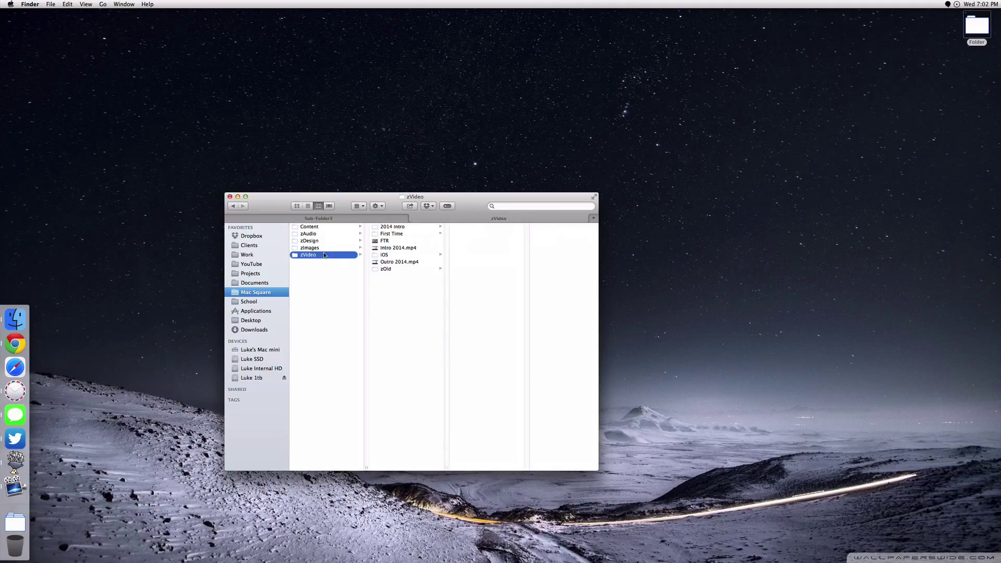
pyautogui.click(309, 227)
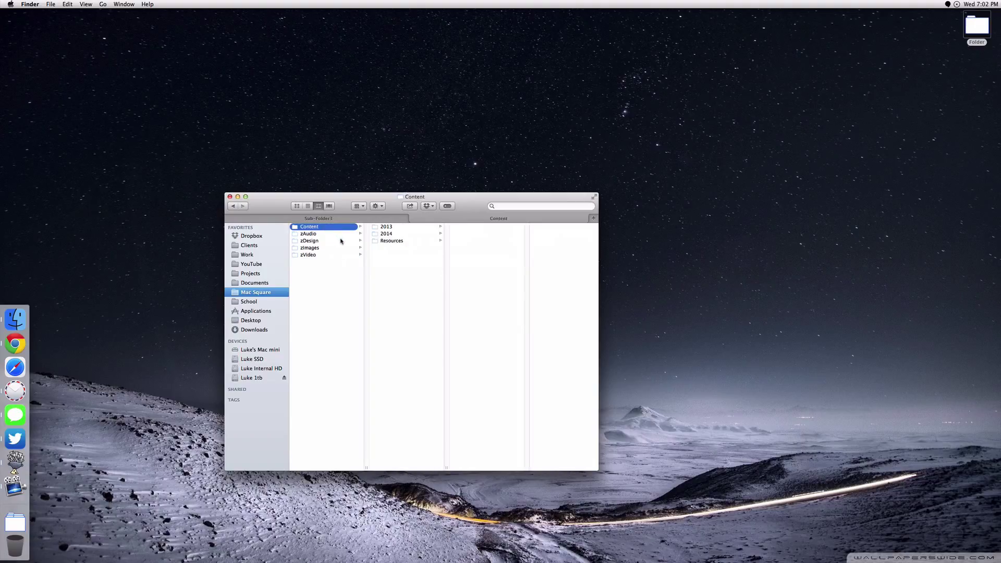
pyautogui.moveTo(349, 305)
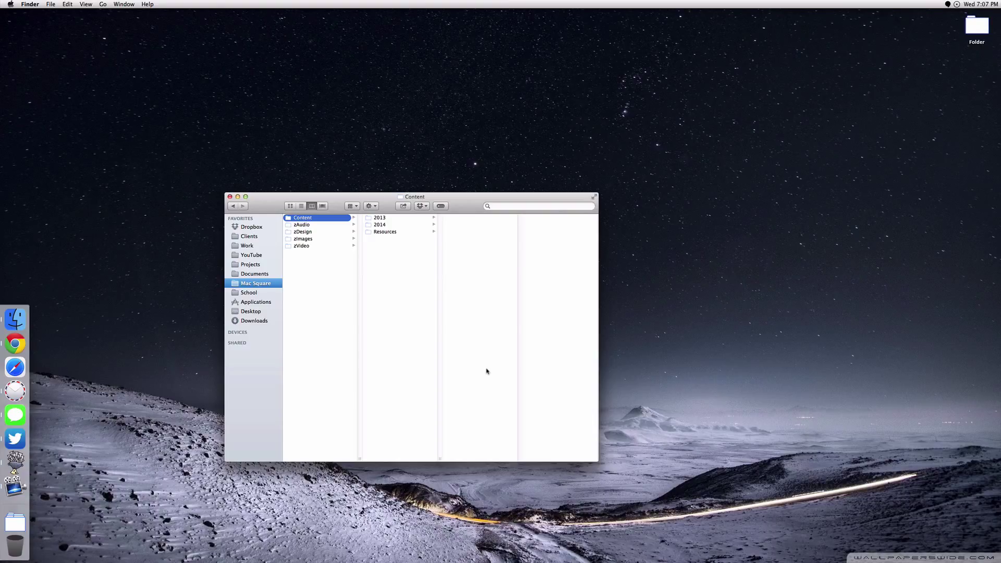
pyautogui.moveTo(386, 231)
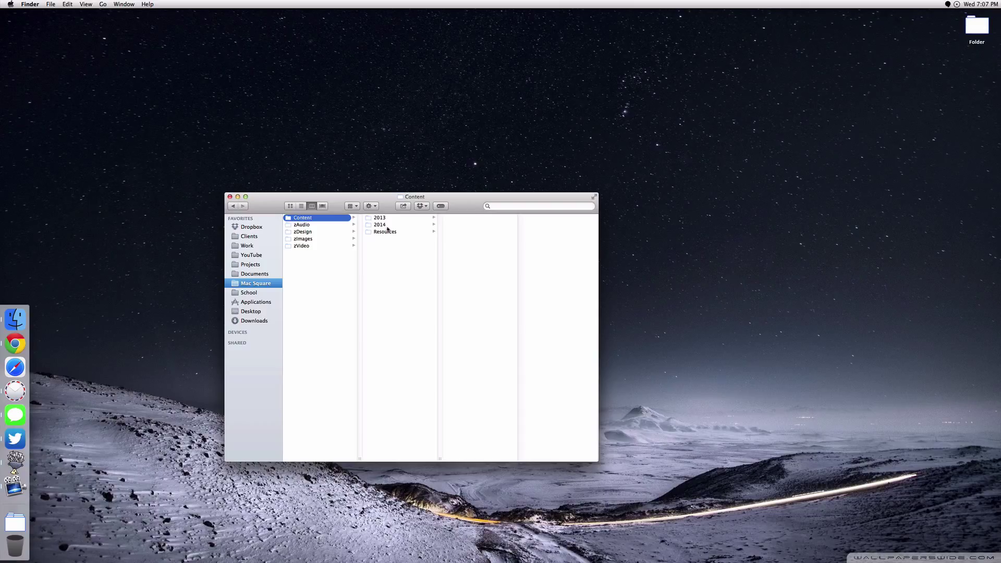
# Open the desktop Folder, list its contents ungrouped, and select Item3 for renaming.
pyautogui.click(251, 311)
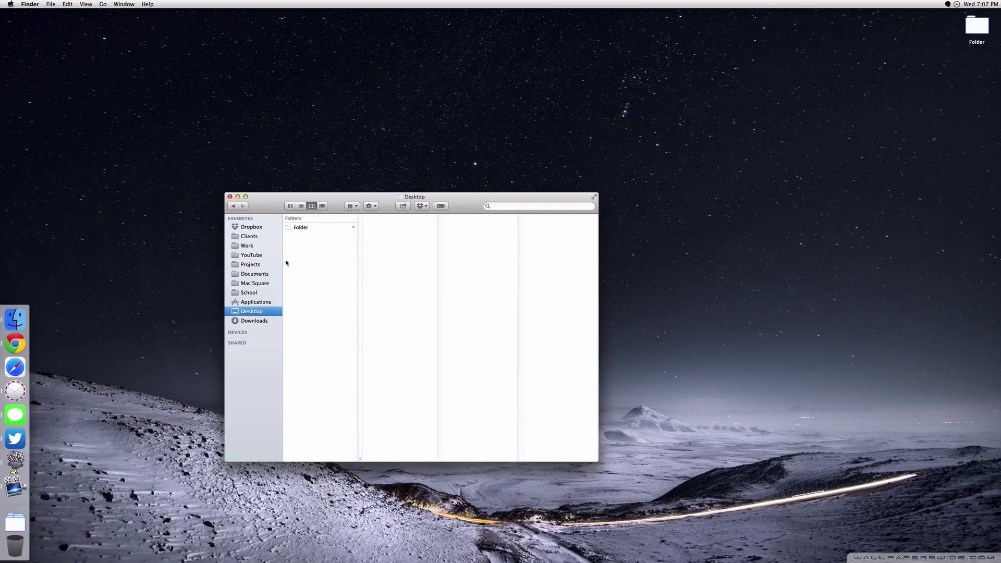
pyautogui.click(301, 227)
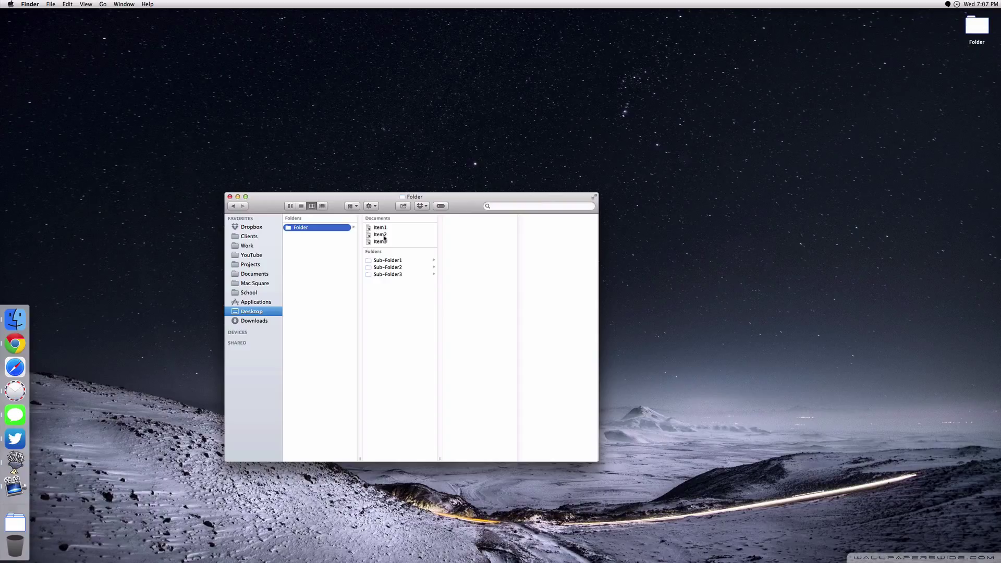
pyautogui.click(350, 206)
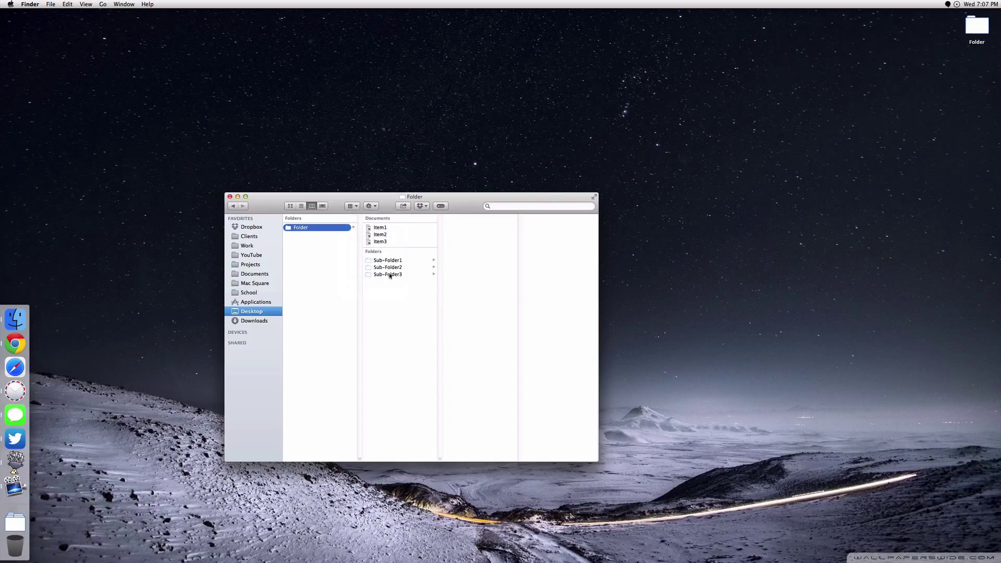
pyautogui.moveTo(395, 285)
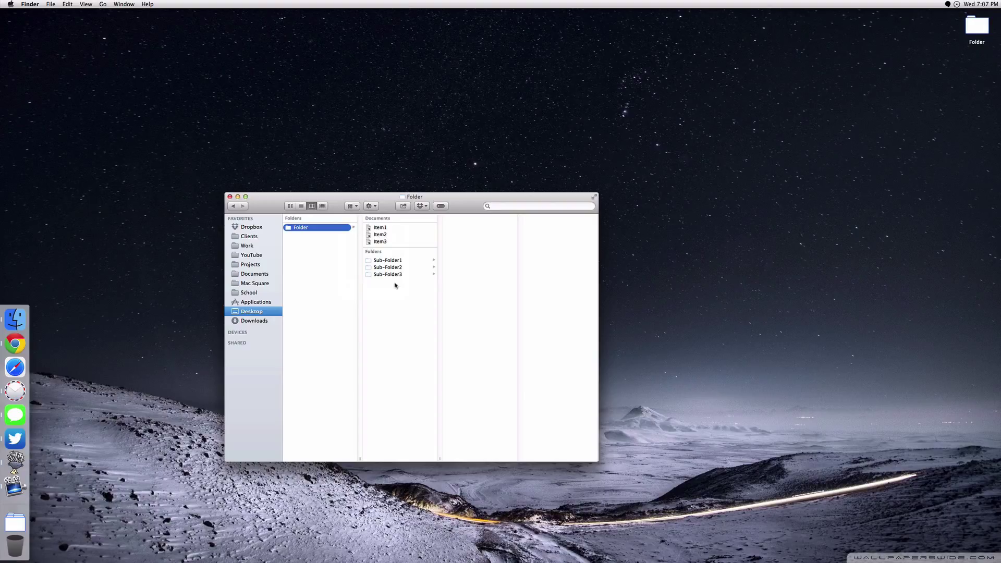
pyautogui.moveTo(383, 219)
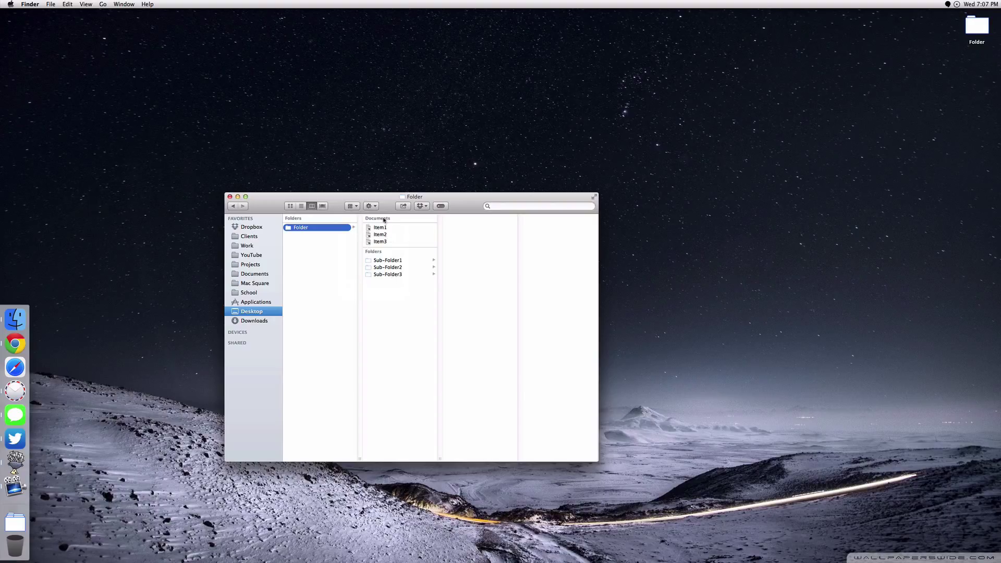
pyautogui.moveTo(411, 294)
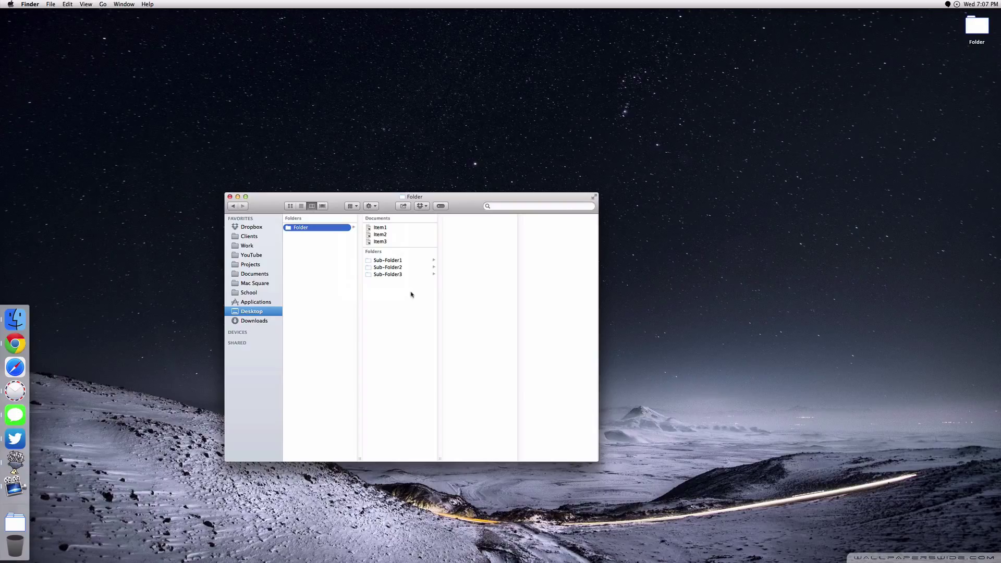
pyautogui.click(349, 205)
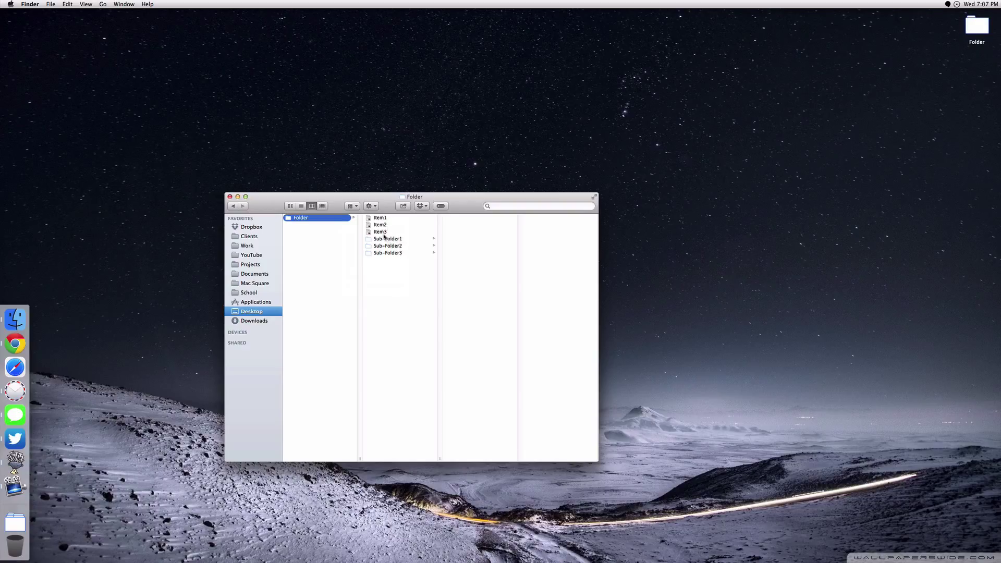
pyautogui.click(380, 231)
pyautogui.write('z')
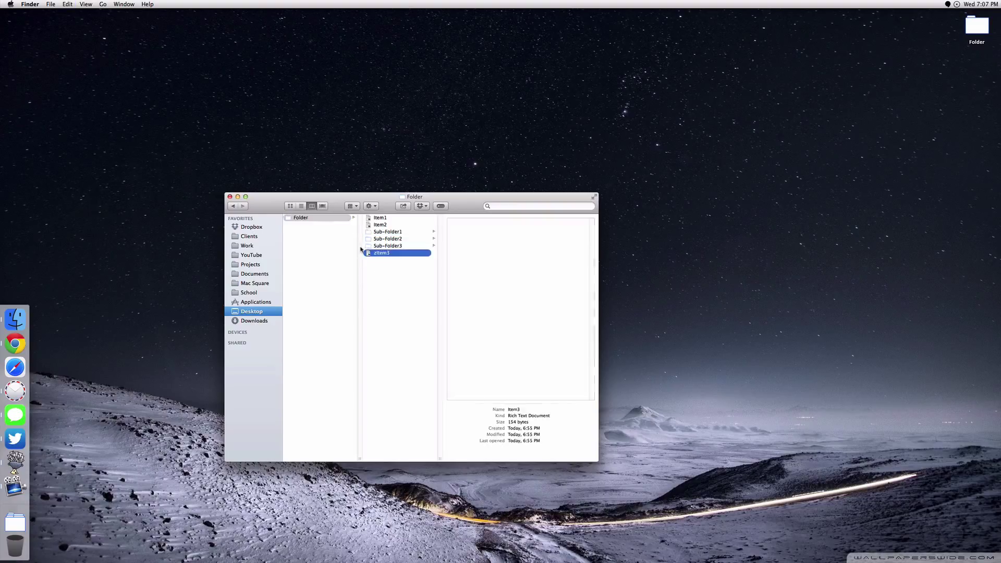
# Restore Arrange By Kind grouping and select Item1's name for renaming.
pyautogui.click(300, 228)
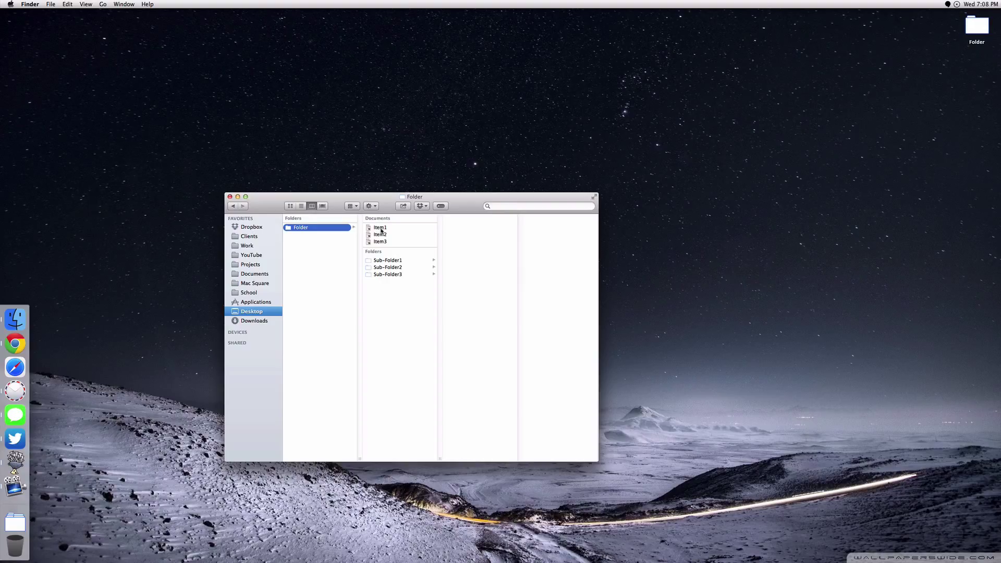
pyautogui.click(381, 227)
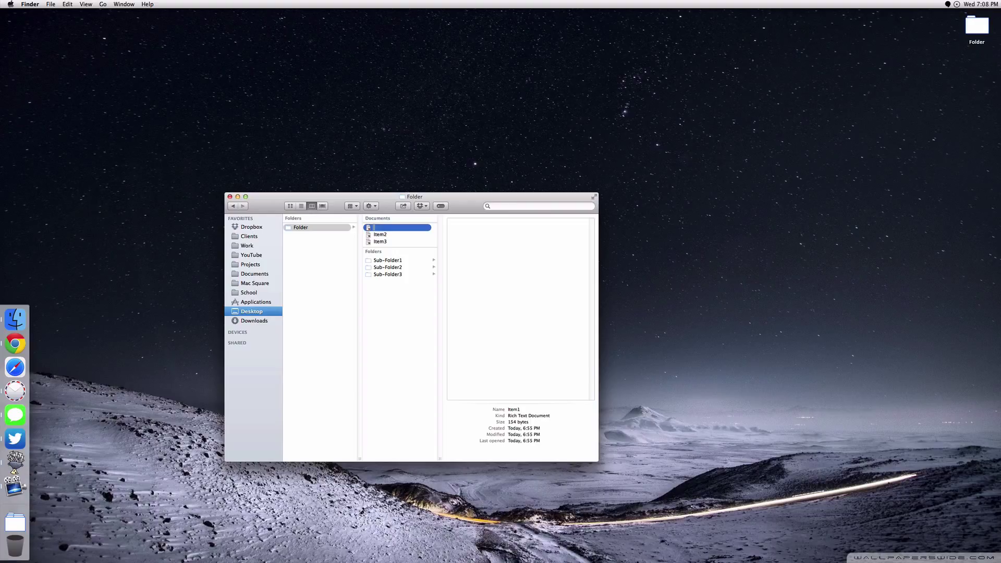
# Rename Item1 to MS_logo and Sub-Folder1 to Logo (2014).
pyautogui.write('MS_logo')
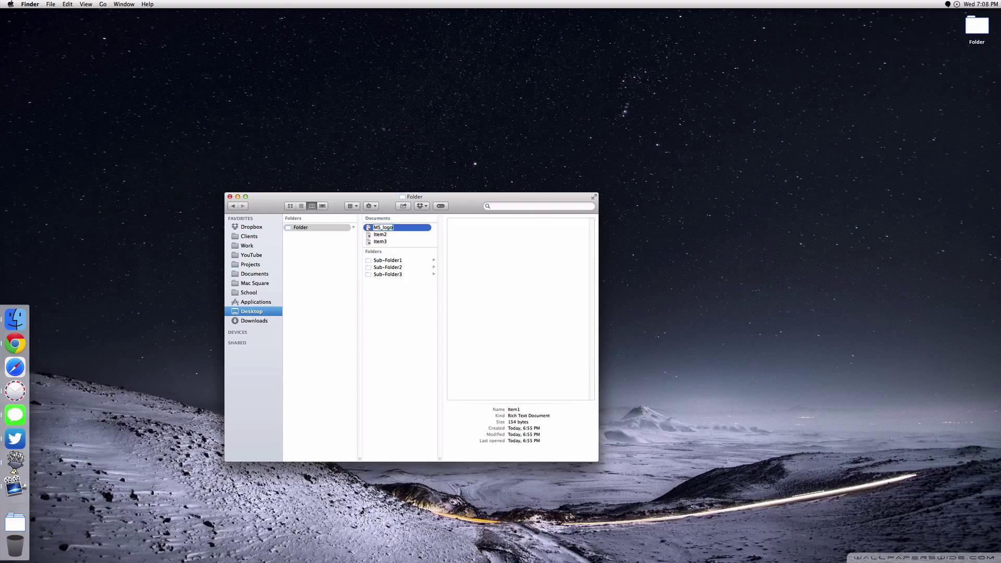
pyautogui.write('2014')
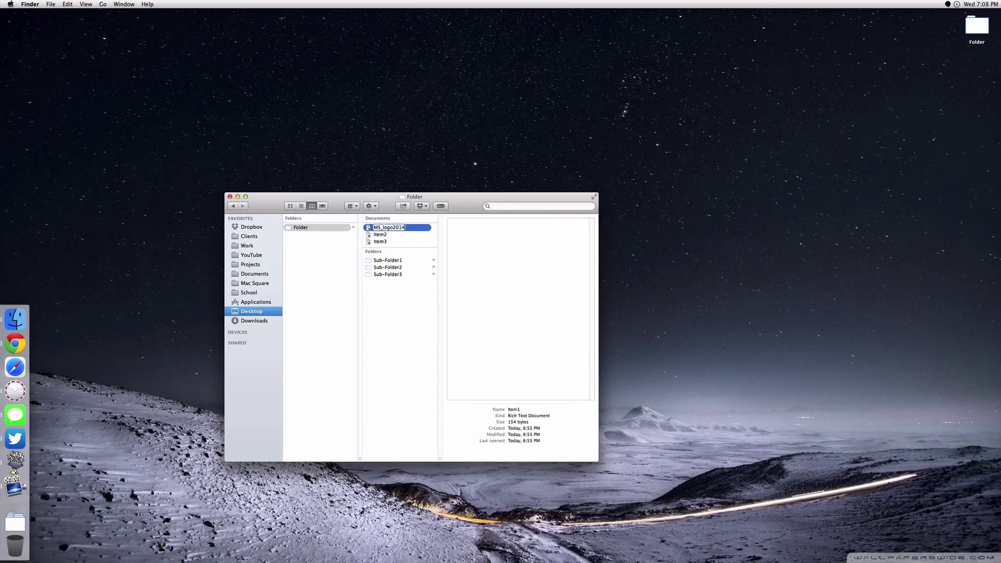
pyautogui.write('MS_logo')
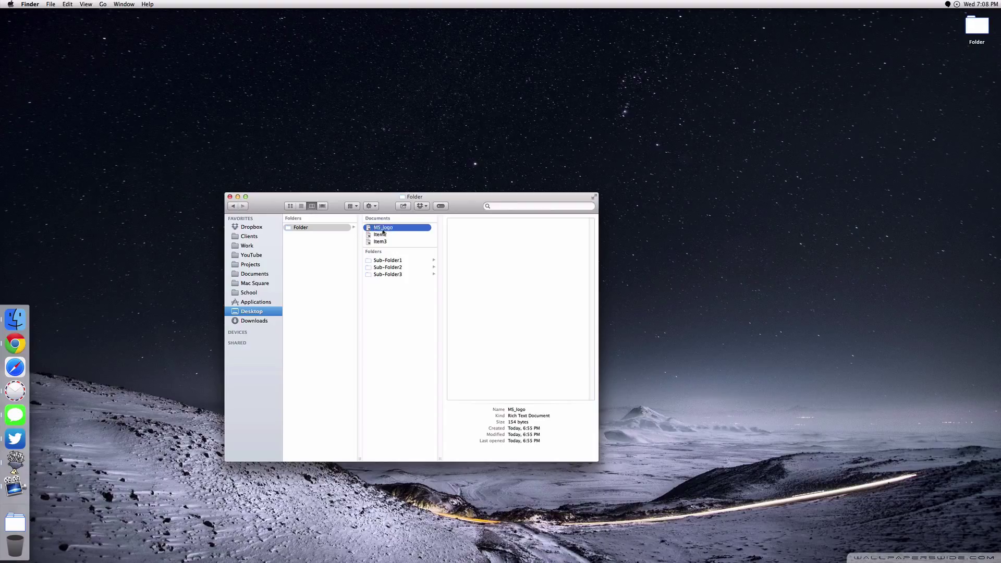
pyautogui.click(387, 259)
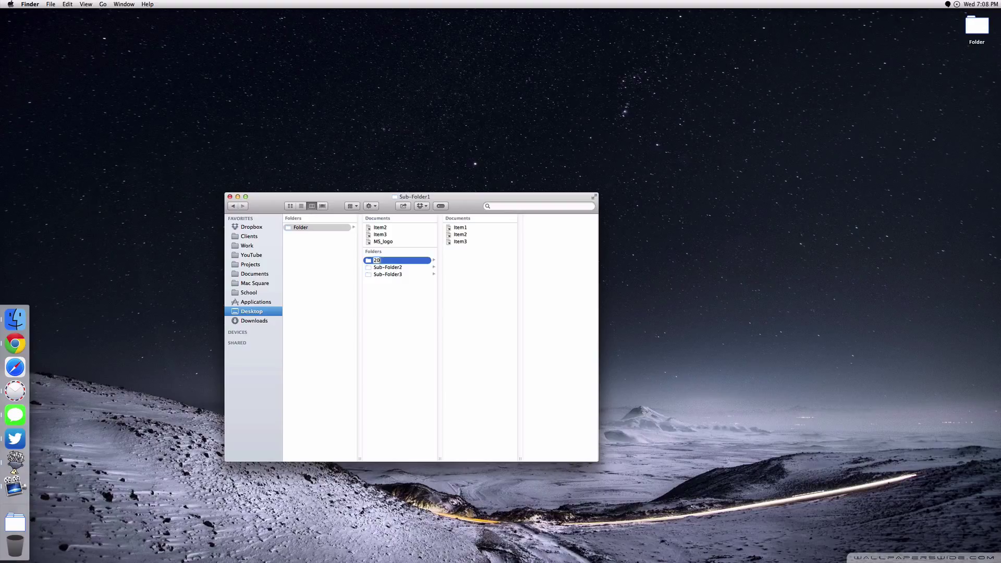
pyautogui.write('Logo (2014')
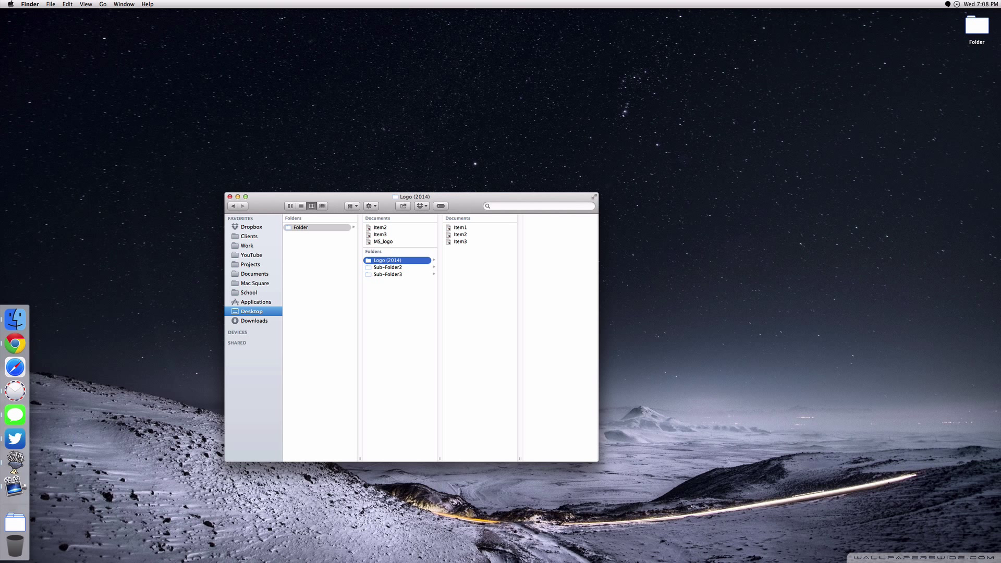
# Move MS_logo into Logo (2014), trash Item1–3, and rename copies (trans) and (white).
pyautogui.click(384, 242)
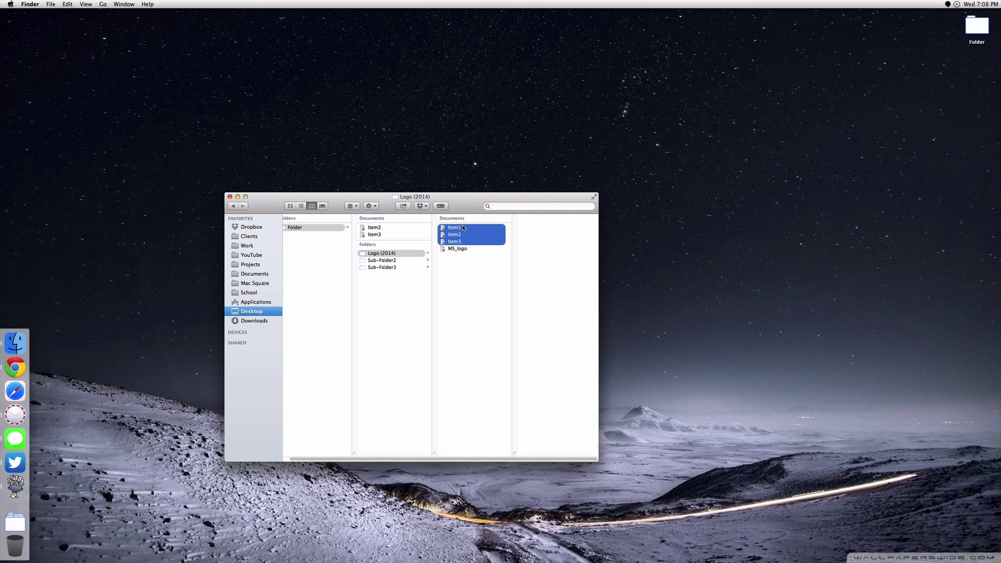
pyautogui.click(457, 248)
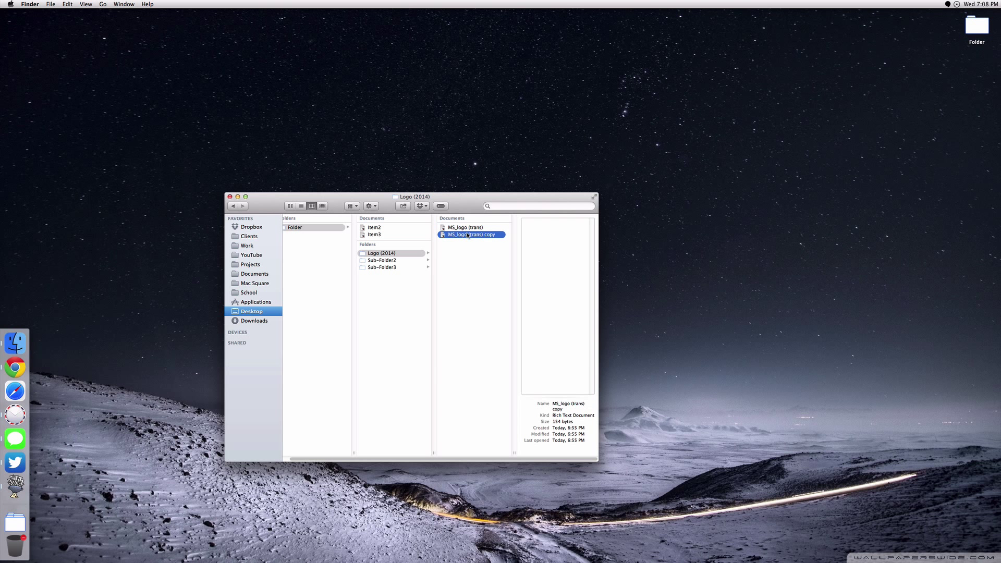
pyautogui.click(472, 234)
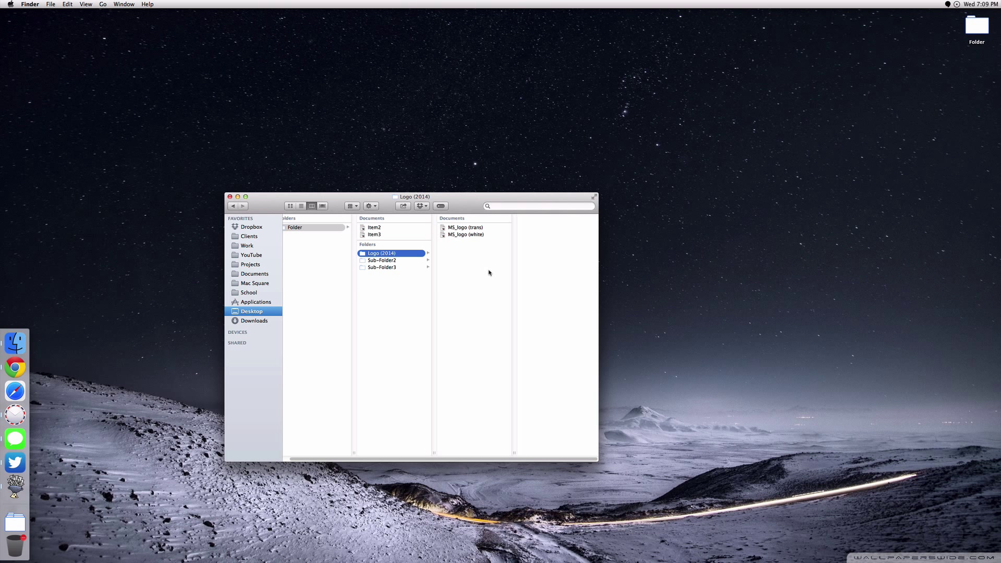
pyautogui.click(255, 292)
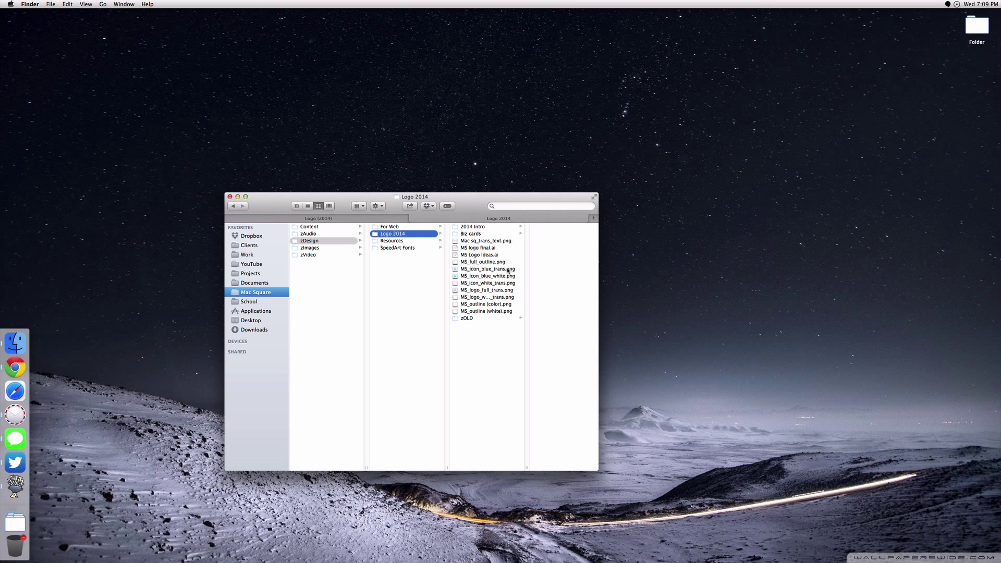
pyautogui.moveTo(491, 298)
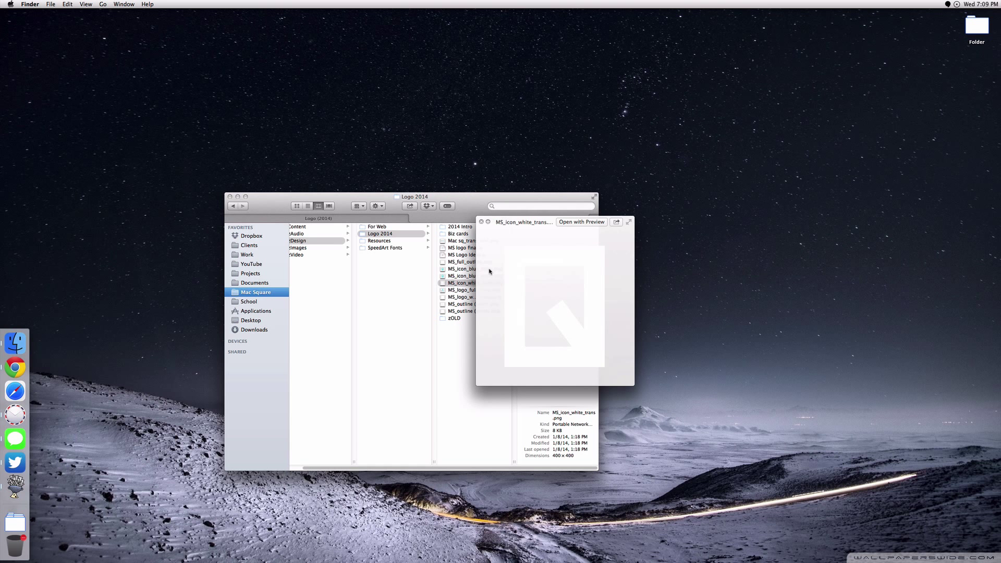
# Preview the full MacSQ logo PNG, then return to the demo Logo (2014) folder.
pyautogui.click(461, 290)
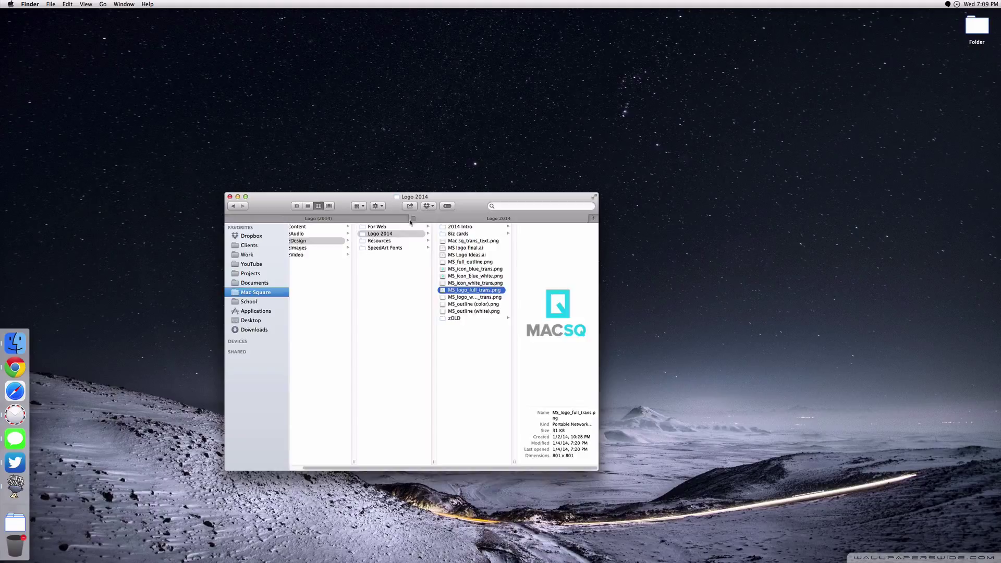
pyautogui.click(251, 311)
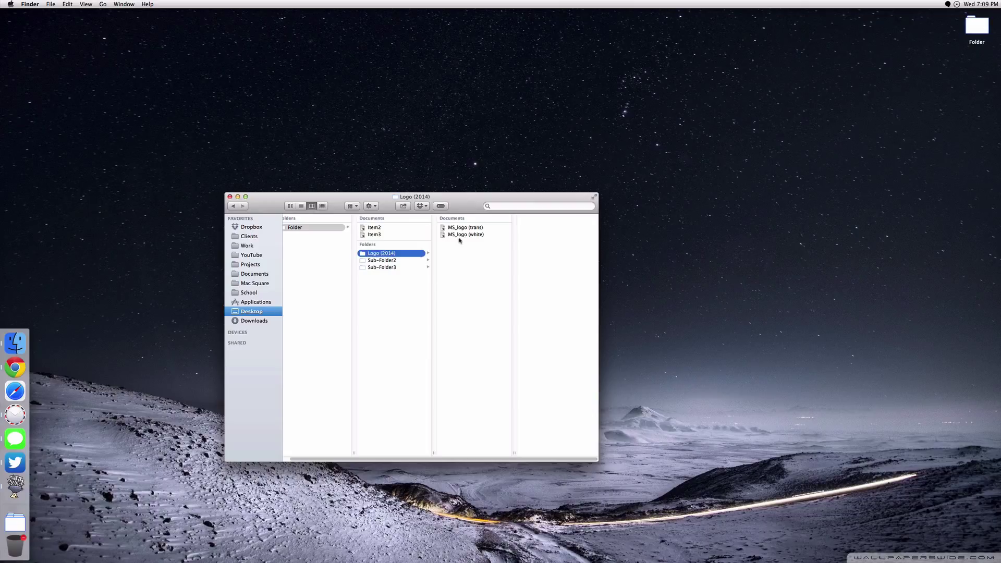
# Select MS_logo (white), then close the Finder window.
pyautogui.click(466, 234)
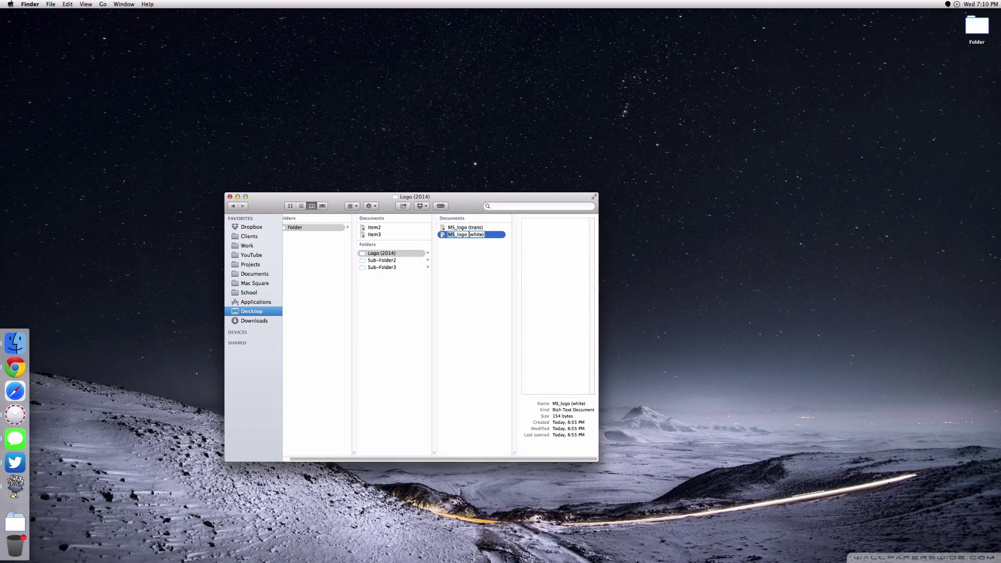
pyautogui.click(230, 196)
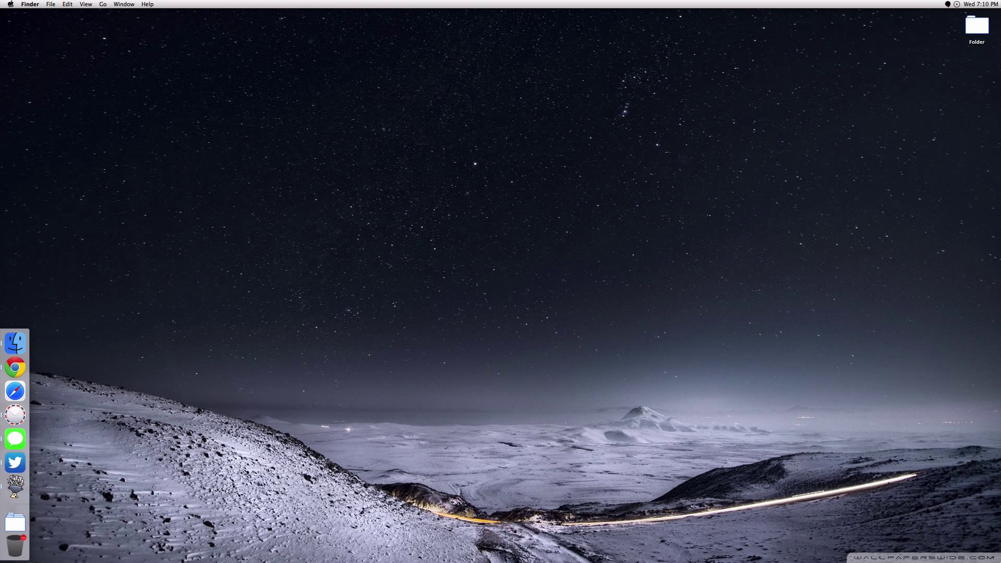